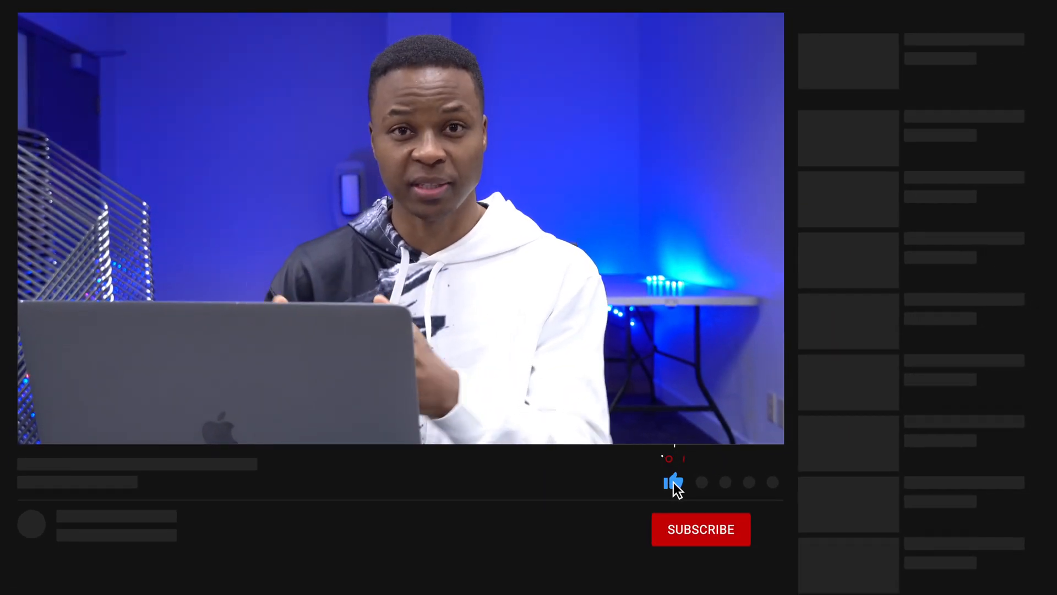
Step: From Launchpad, open System Preferences' Software Update pane showing macOS Monterey 12.1 available
click(701, 529)
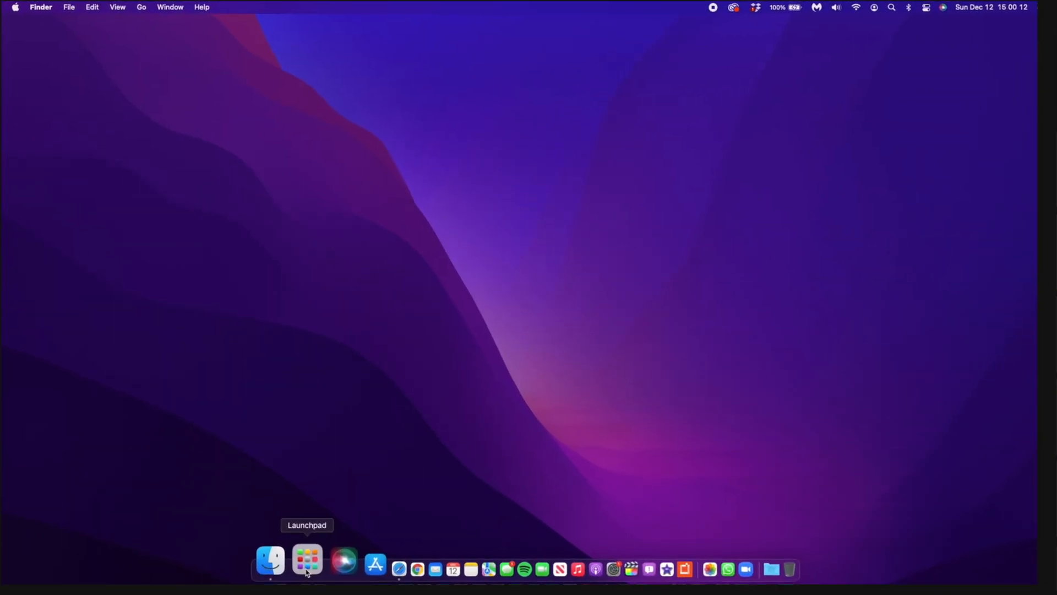
click(307, 559)
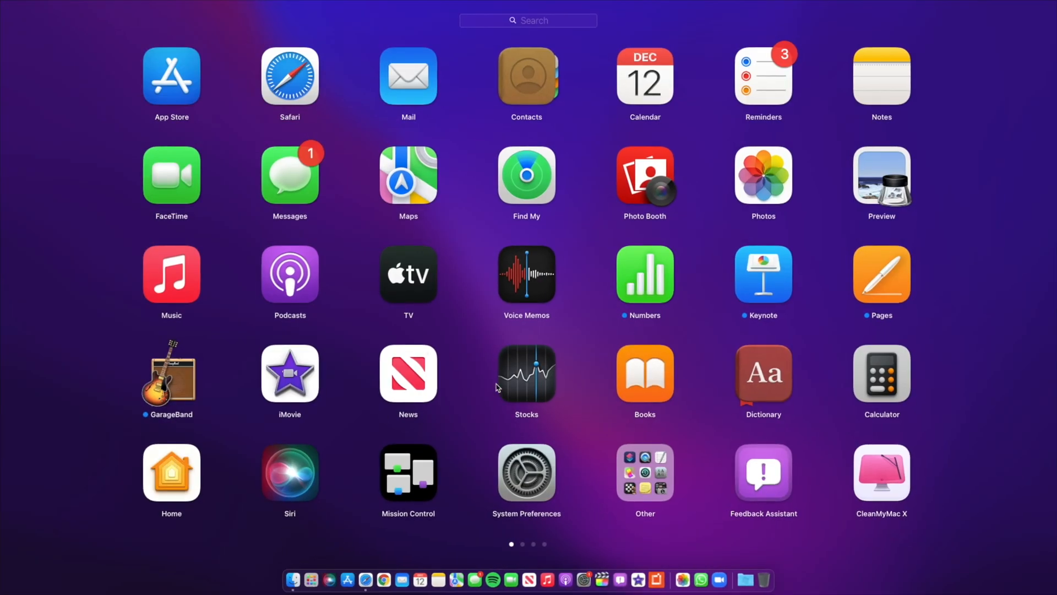
click(526, 474)
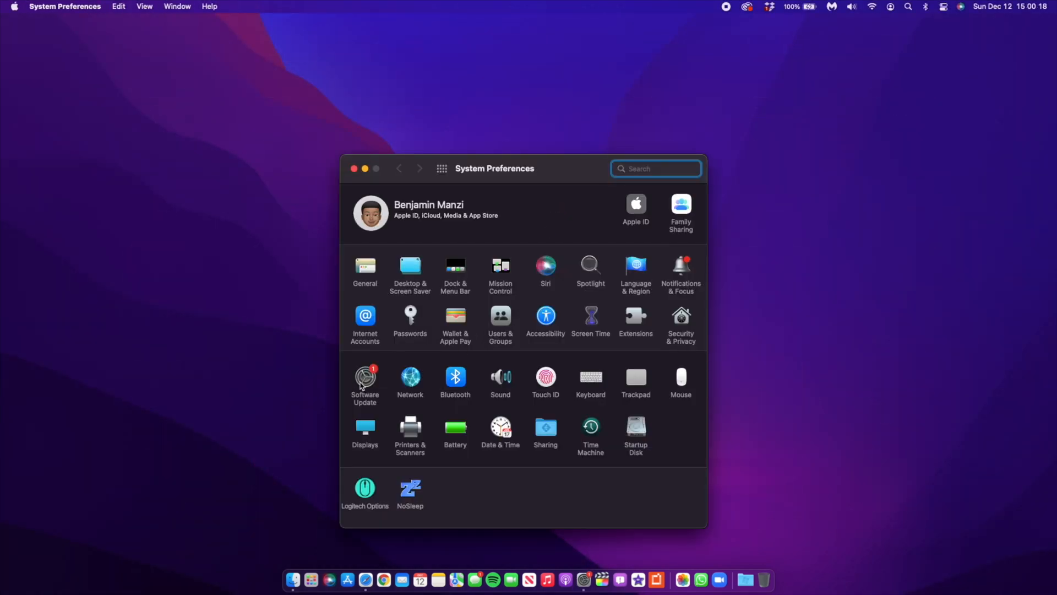
click(364, 381)
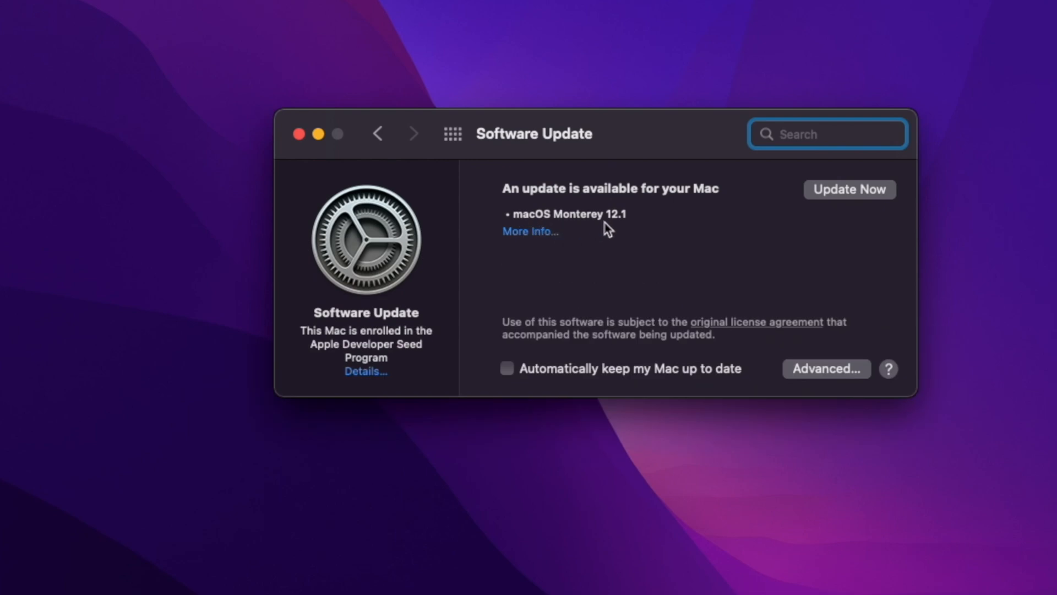
mouse_move(630, 229)
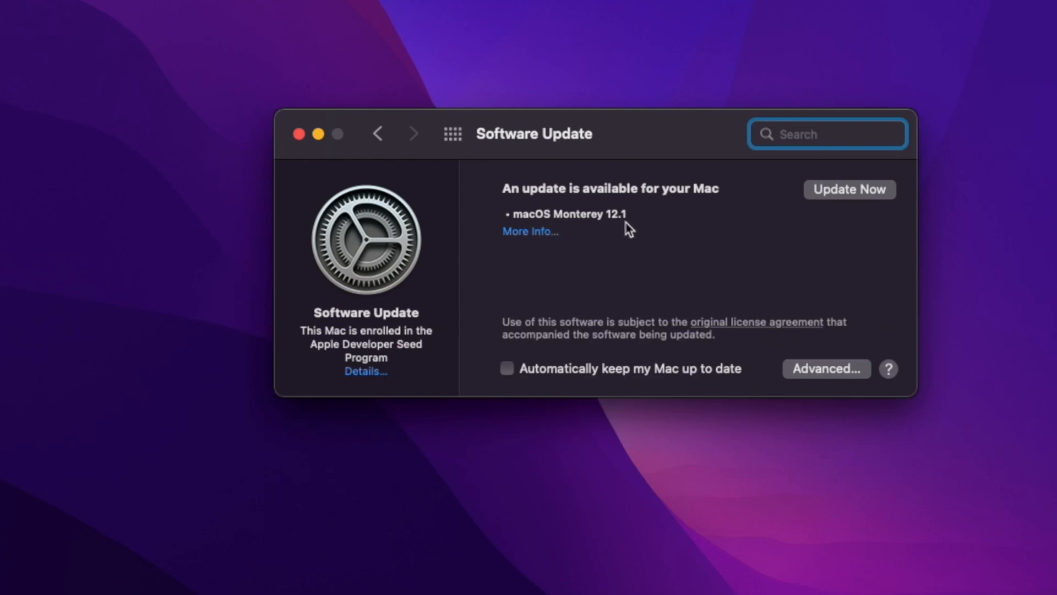
mouse_move(516, 301)
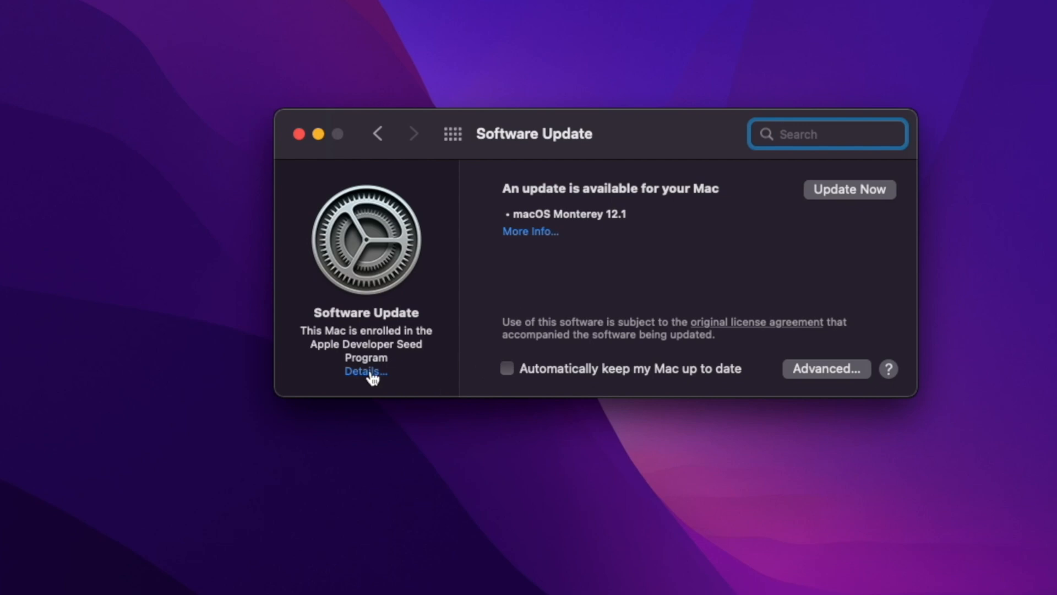
click(366, 371)
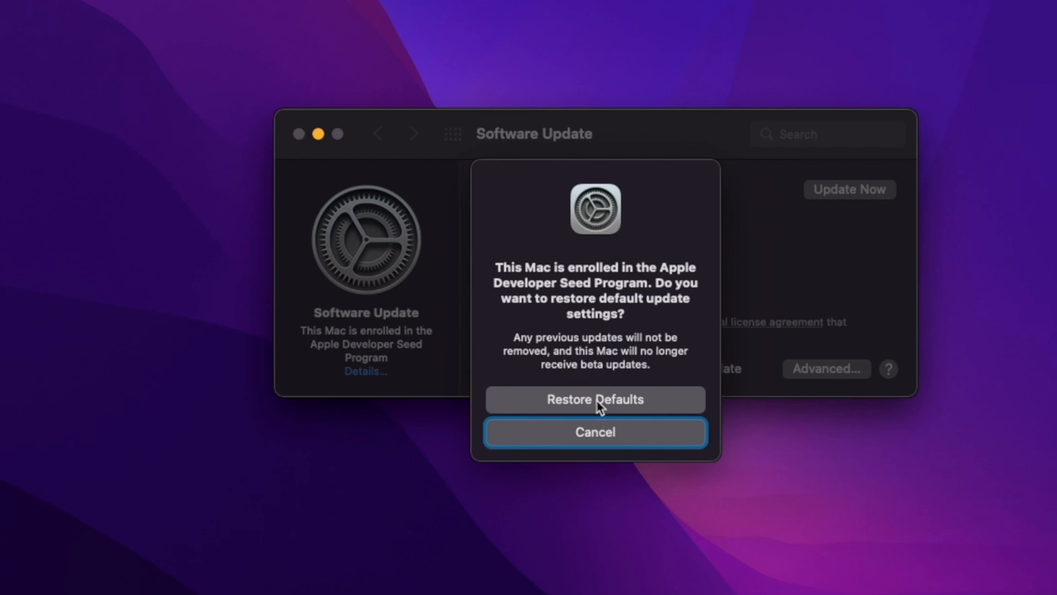
click(595, 399)
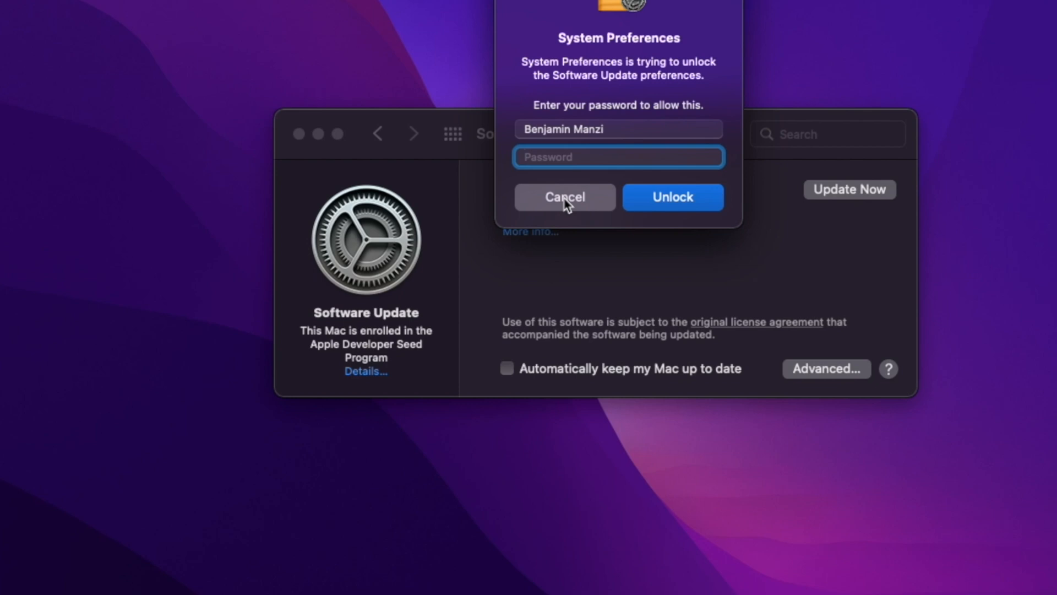
click(564, 197)
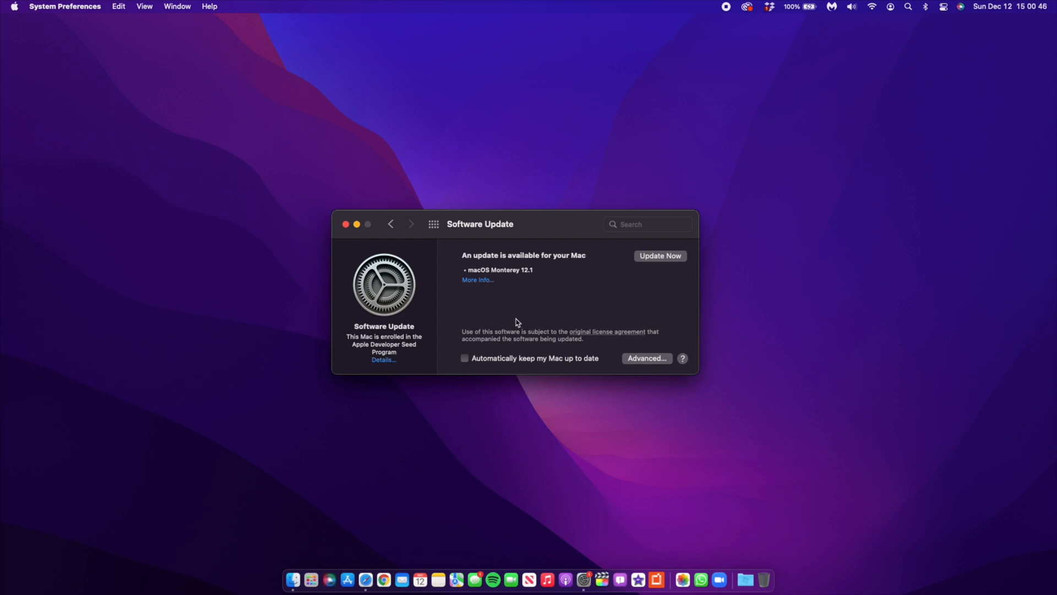
mouse_move(472, 279)
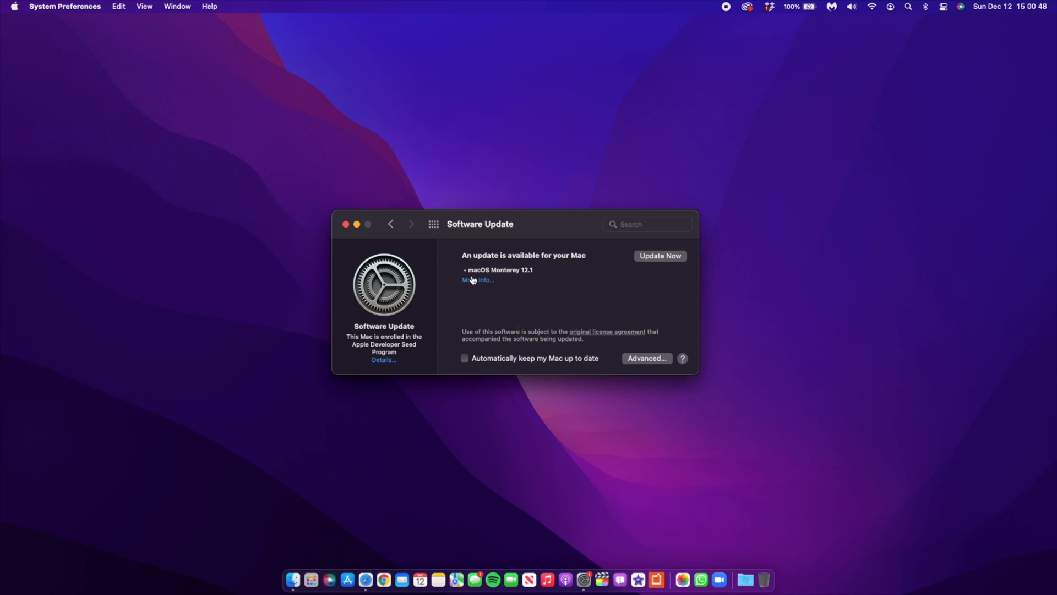
mouse_move(477, 280)
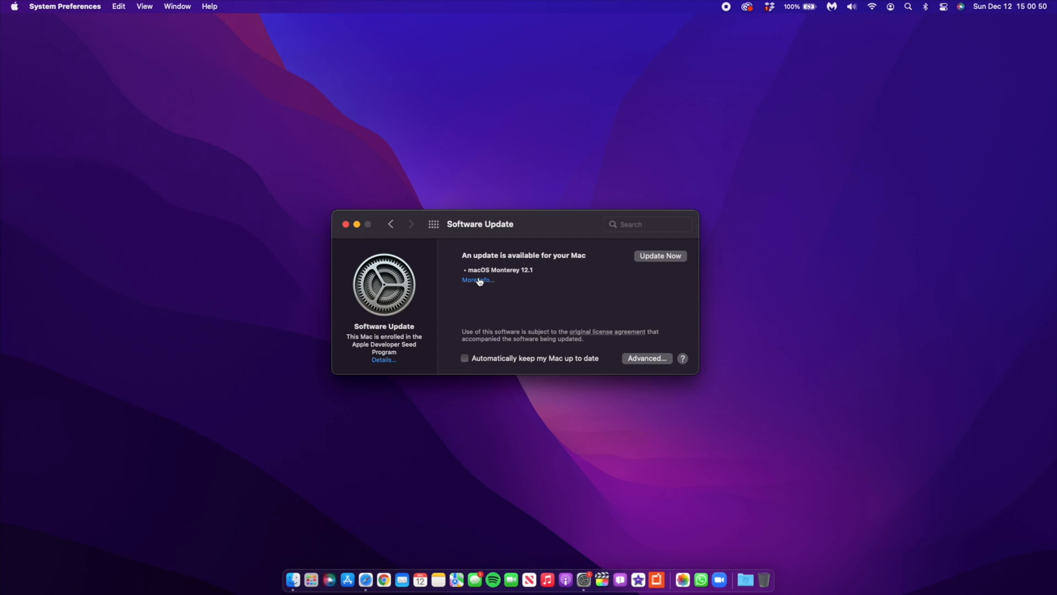
Step: Review the 1.59 GB macOS Monterey 12.1 update details and install it, restarting the Mac
click(477, 280)
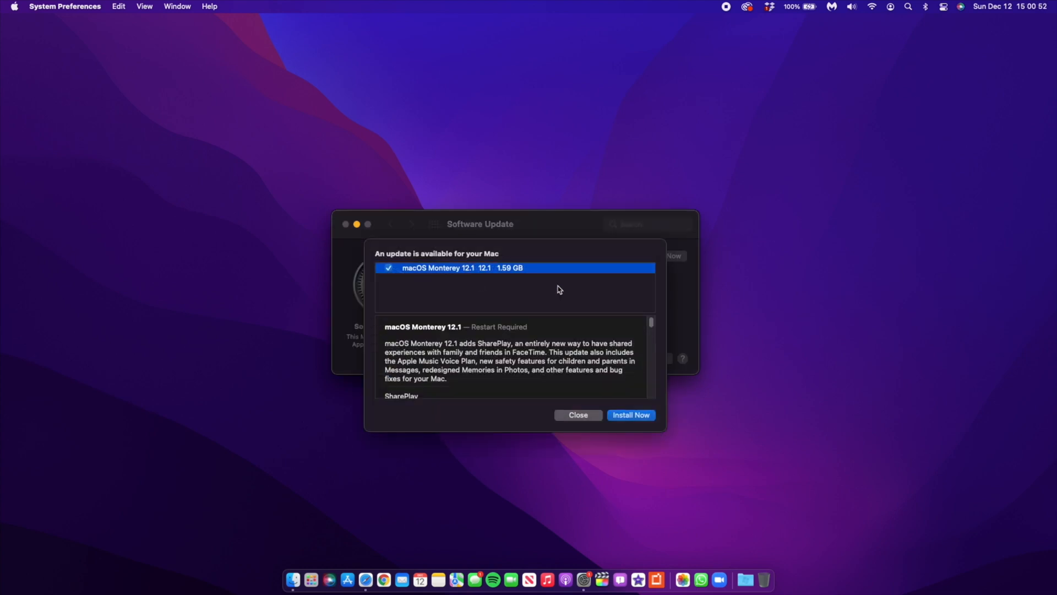
mouse_move(499, 275)
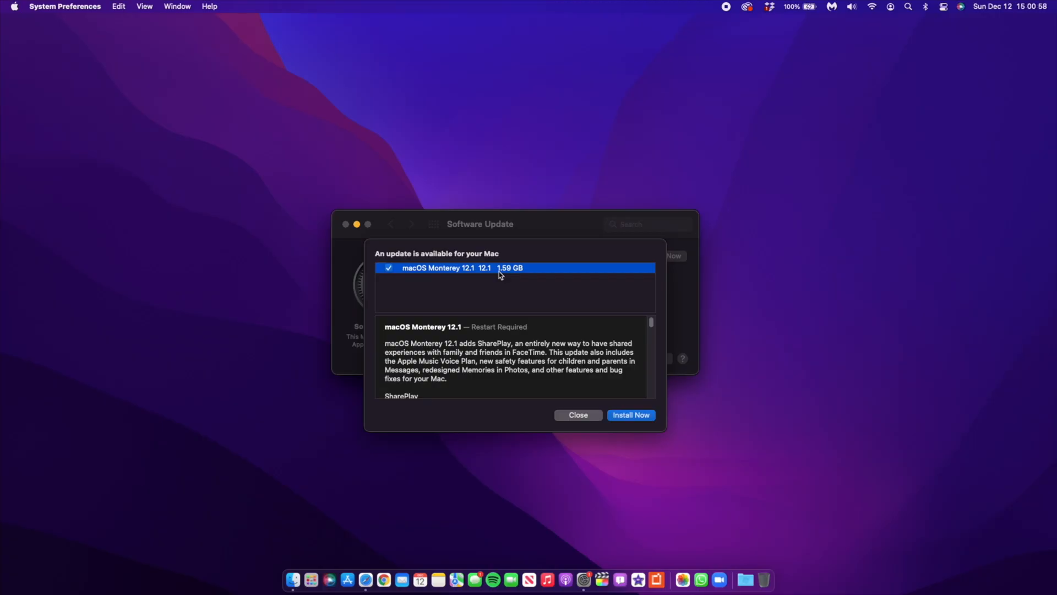
mouse_move(510, 268)
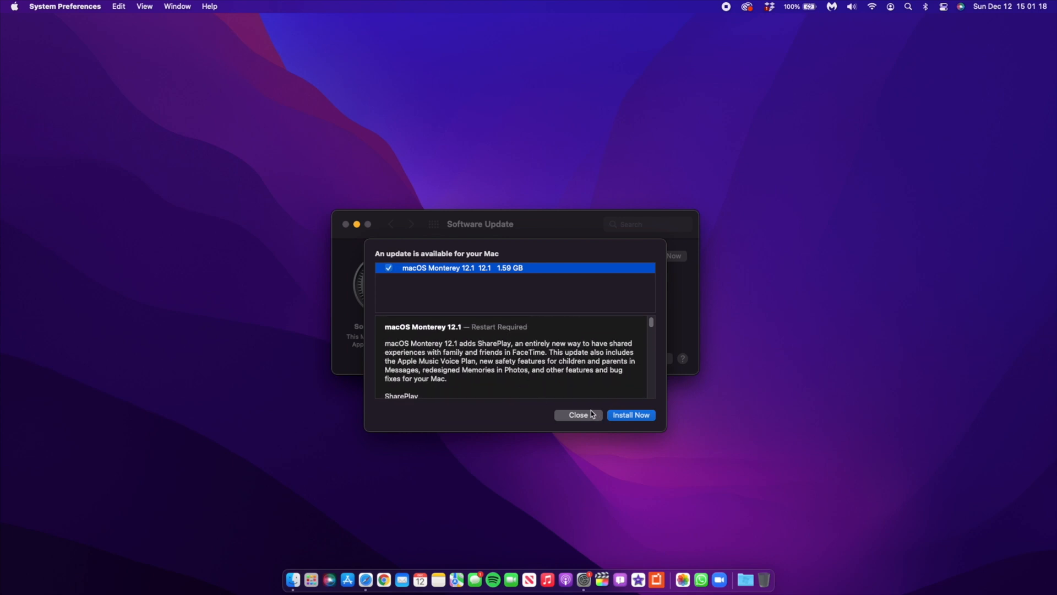
click(631, 415)
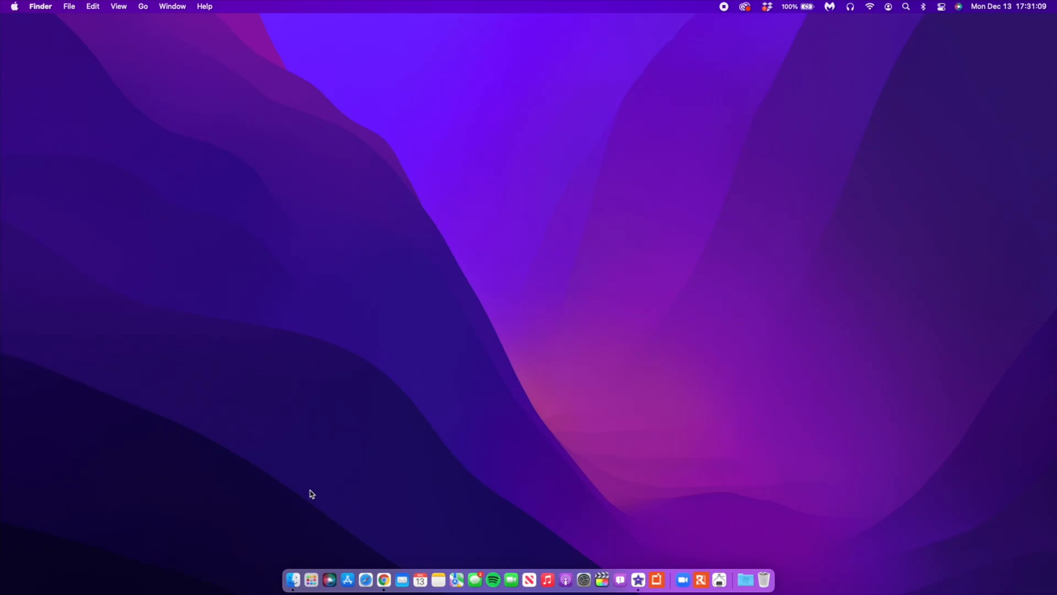
click(310, 579)
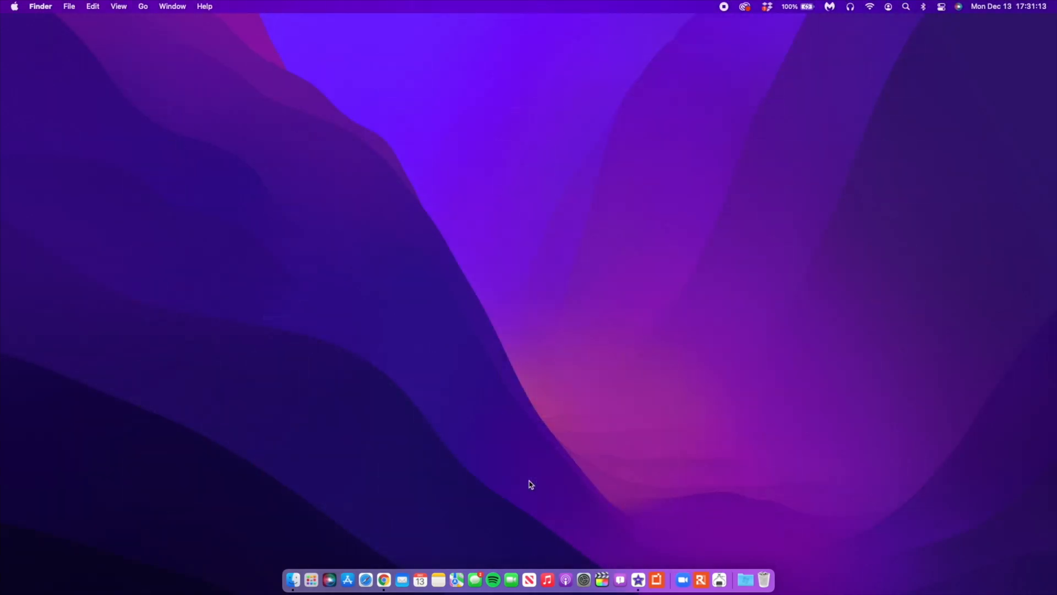
Step: Choose About This Mac from the Apple menu to confirm version 12.1 (21C52)
click(13, 6)
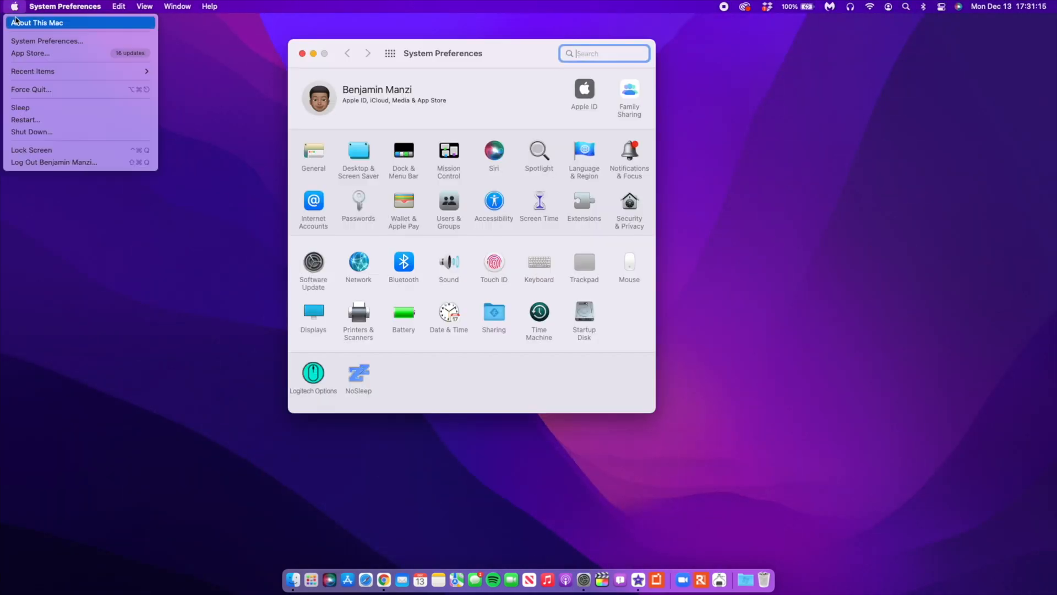
click(39, 22)
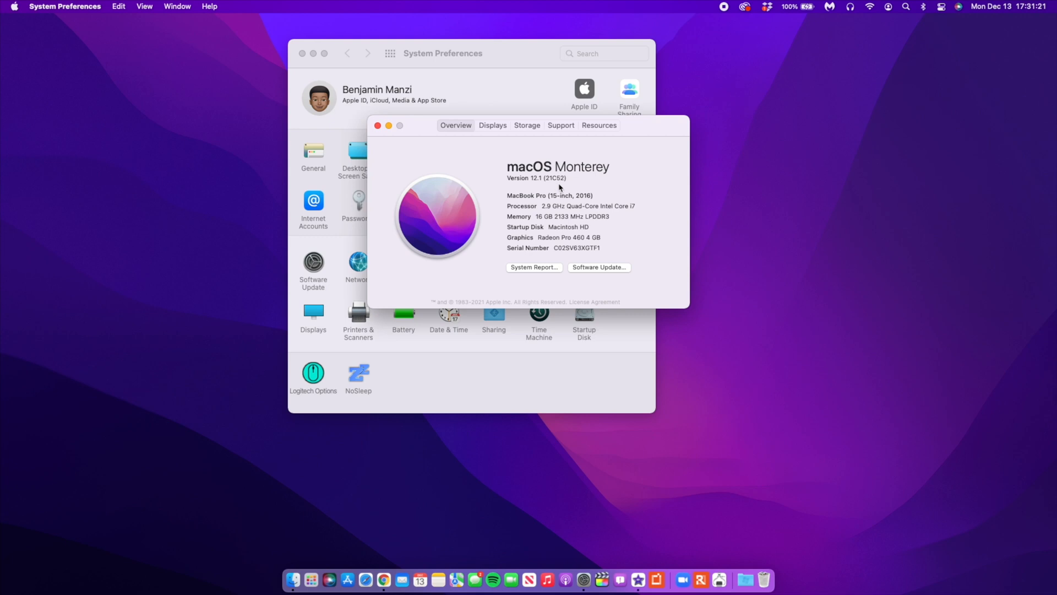
mouse_move(568, 181)
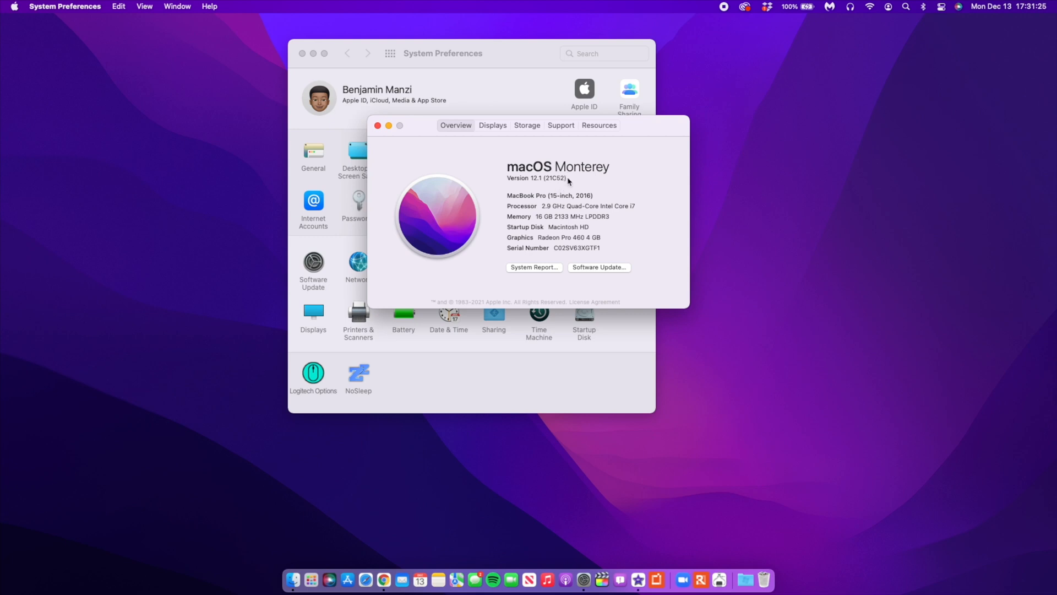